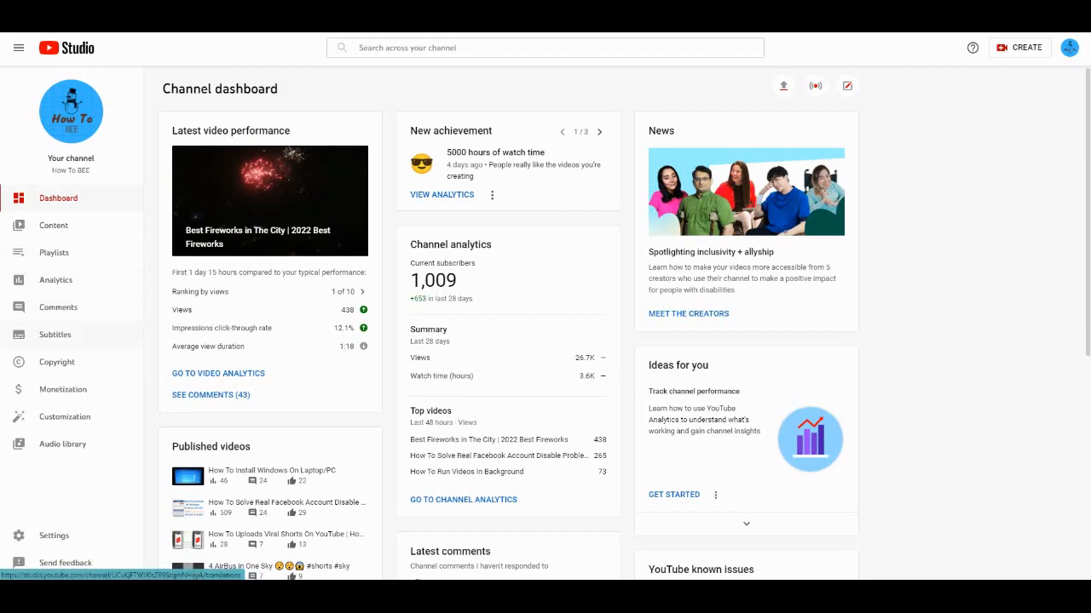
# Step: Open the Monetization page and apply to the YouTube Partner Program
pyautogui.click(62, 389)
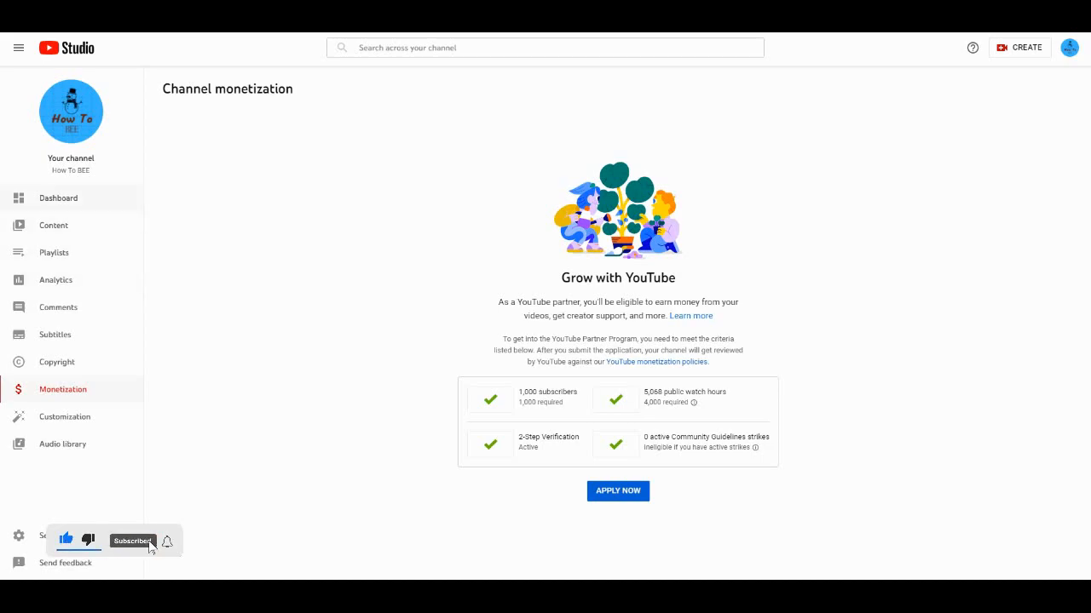
pyautogui.click(58, 197)
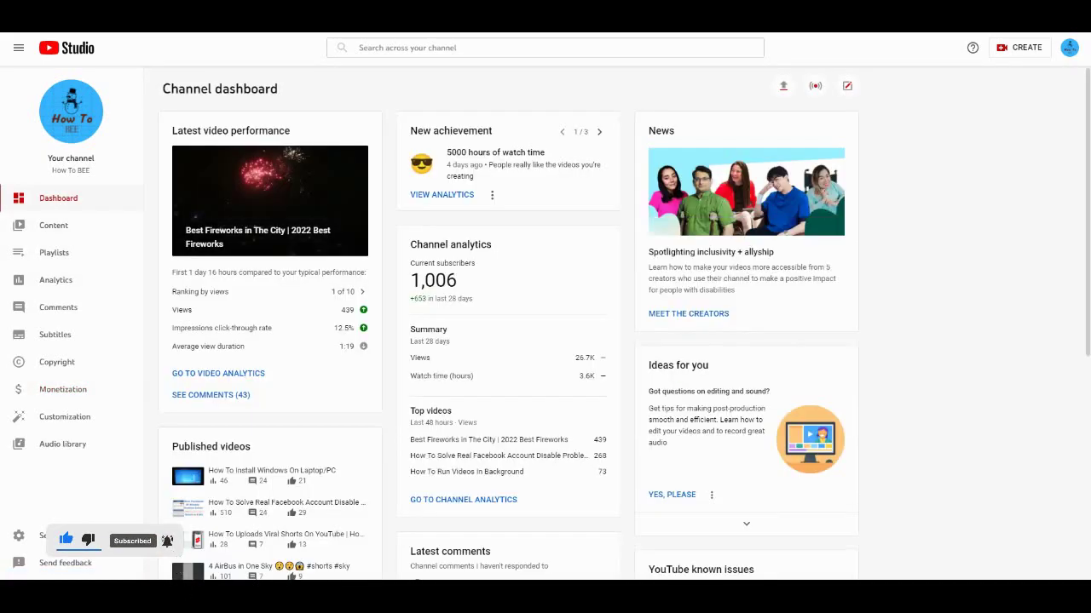
pyautogui.click(62, 389)
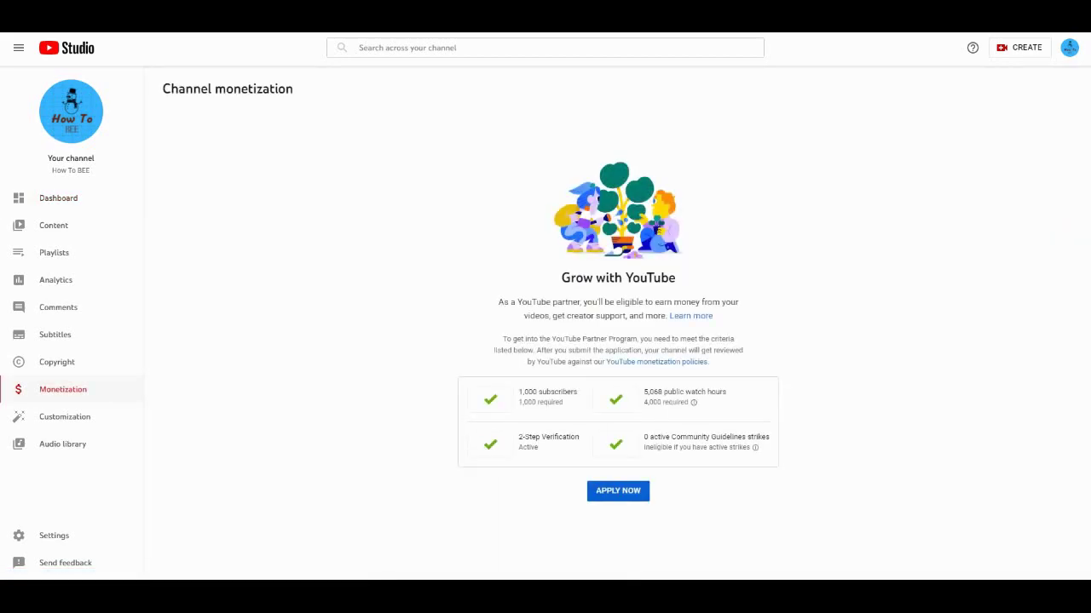
pyautogui.click(618, 491)
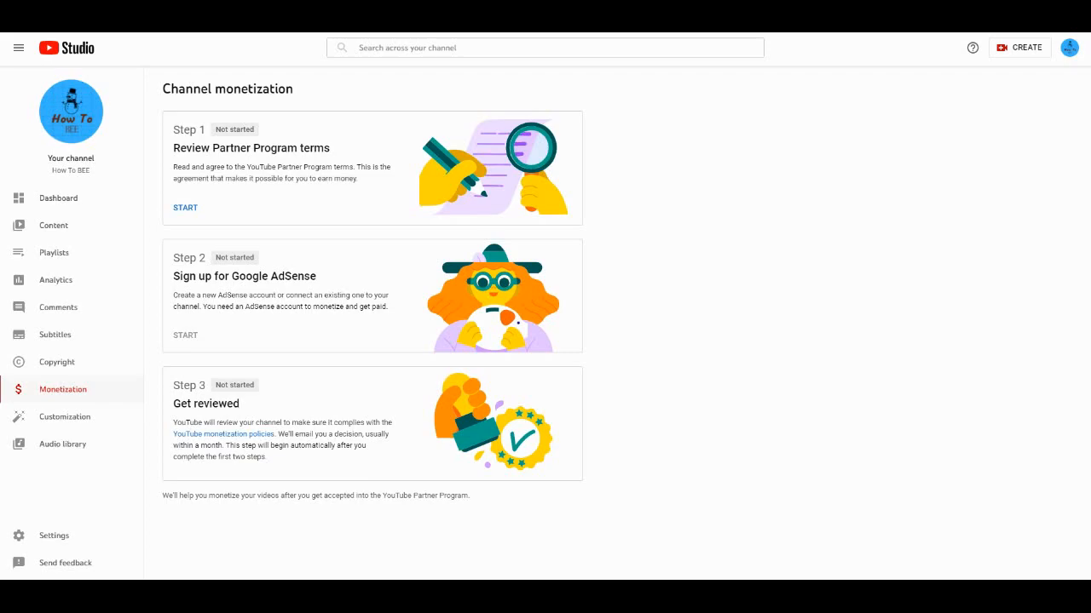
# Step: Review the Partner Program terms, tick the acceptance box, and accept the terms
pyautogui.click(185, 207)
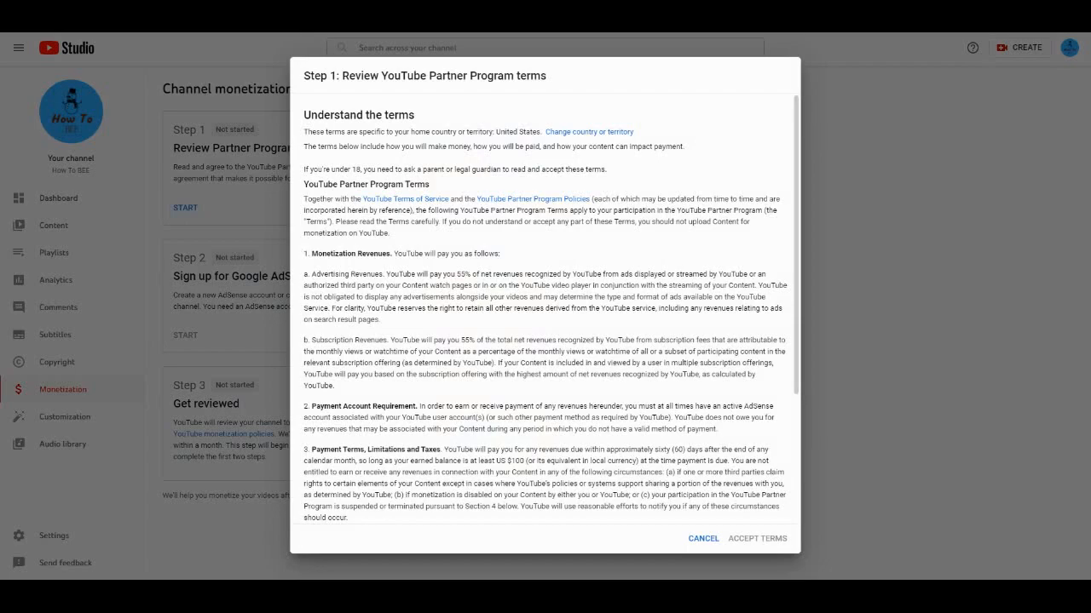
pyautogui.scroll(-3)
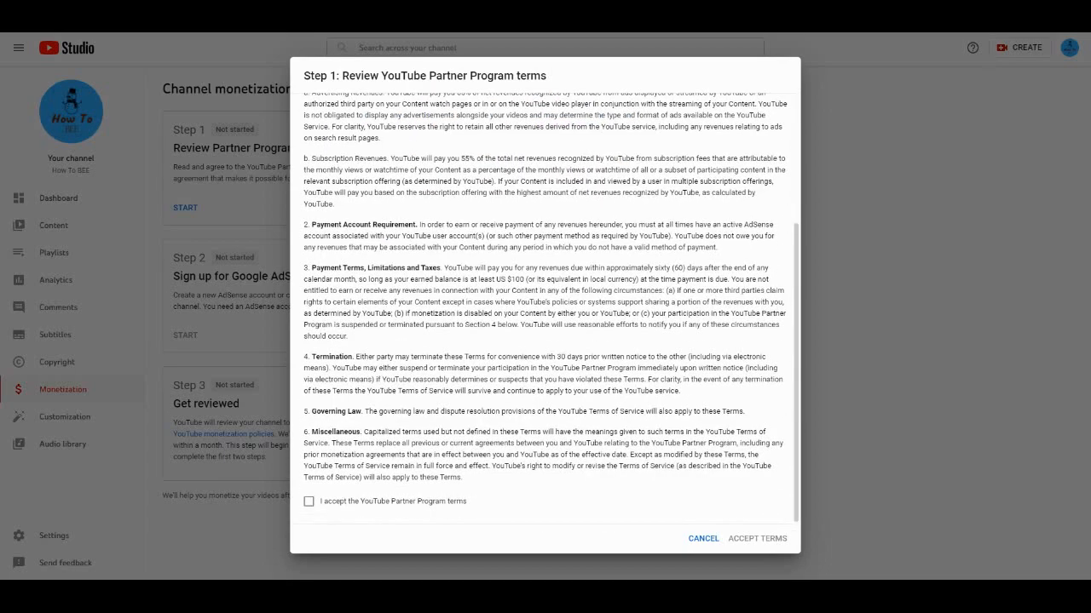
pyautogui.click(308, 501)
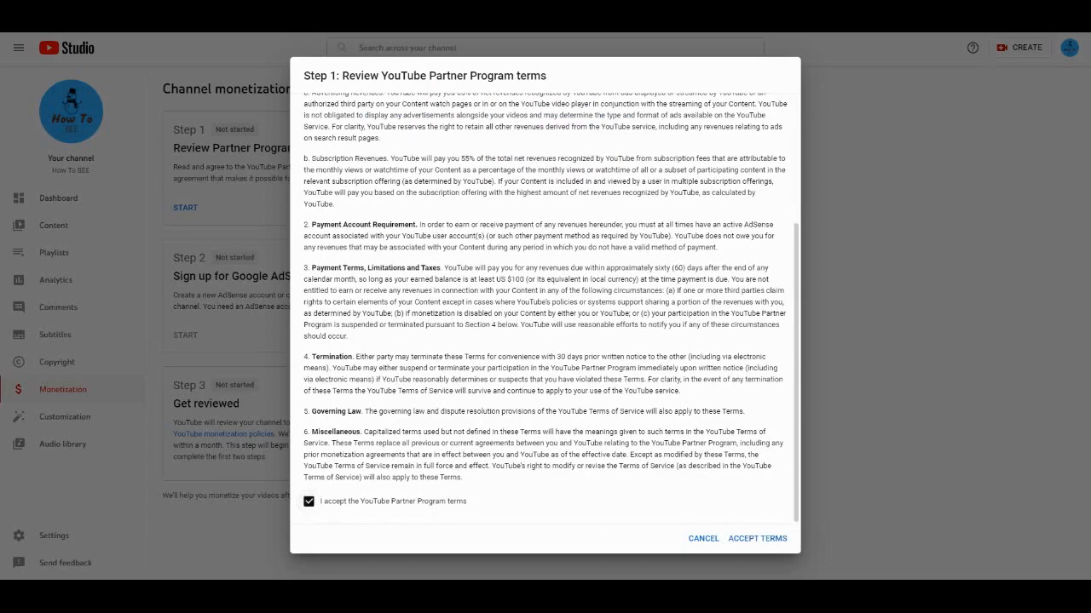
pyautogui.click(702, 538)
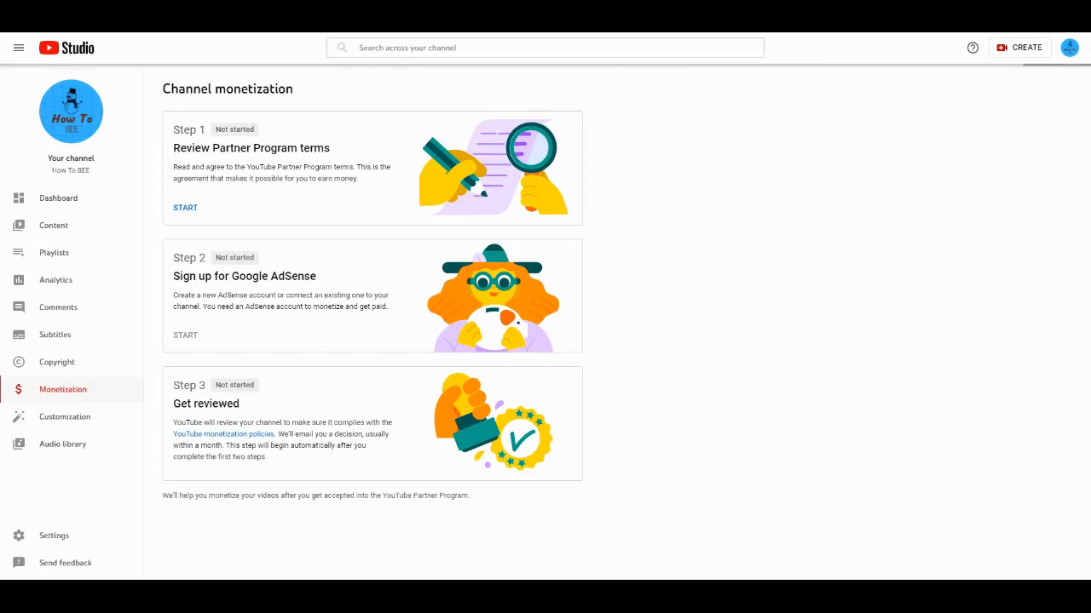
# Step: Start Step 2, 'Sign up for Google AdSense', to reach the existing-account question
pyautogui.click(185, 207)
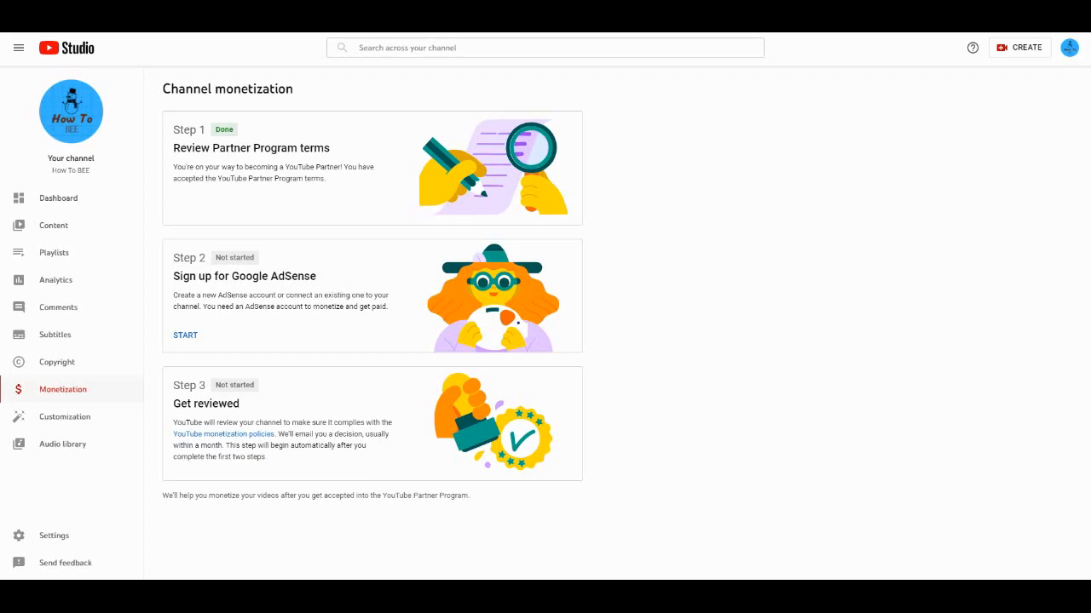
pyautogui.click(185, 335)
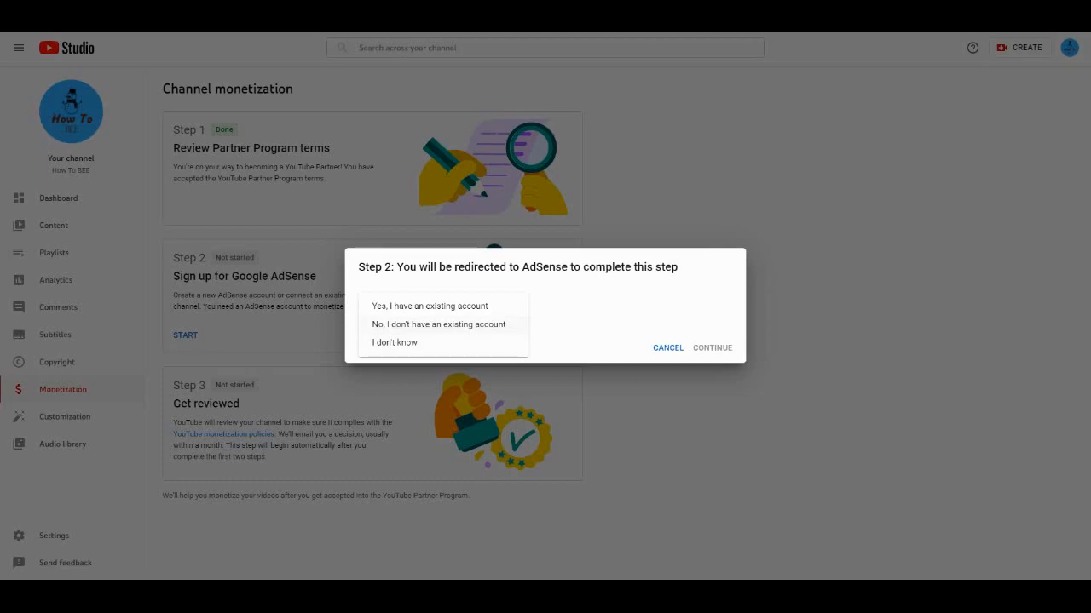
# Step: Answer 'No, I don't have an existing account' and continue into AdSense signup
pyautogui.click(438, 324)
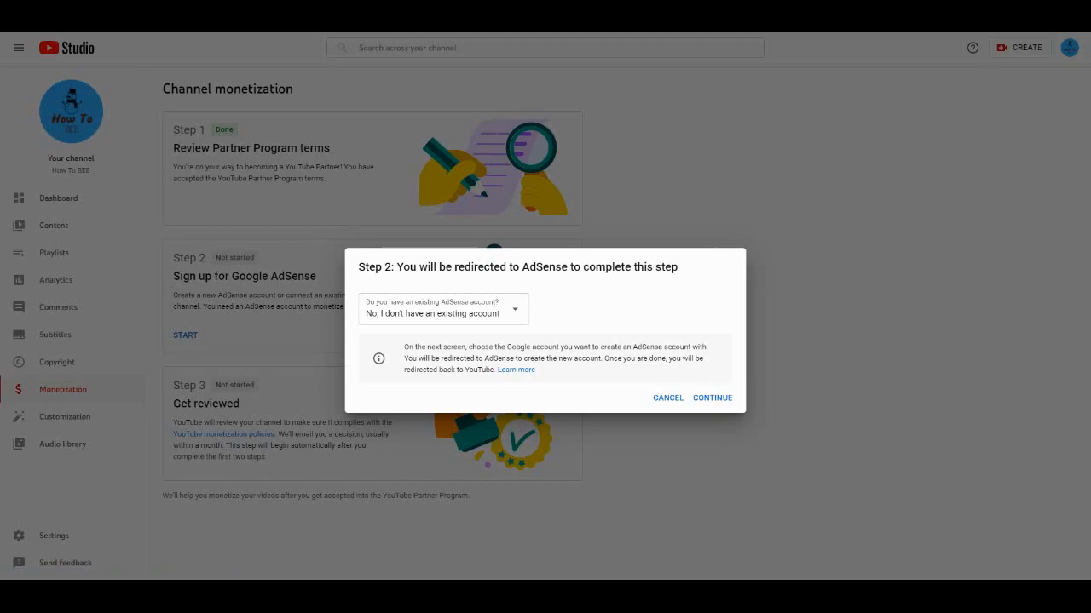
pyautogui.click(712, 398)
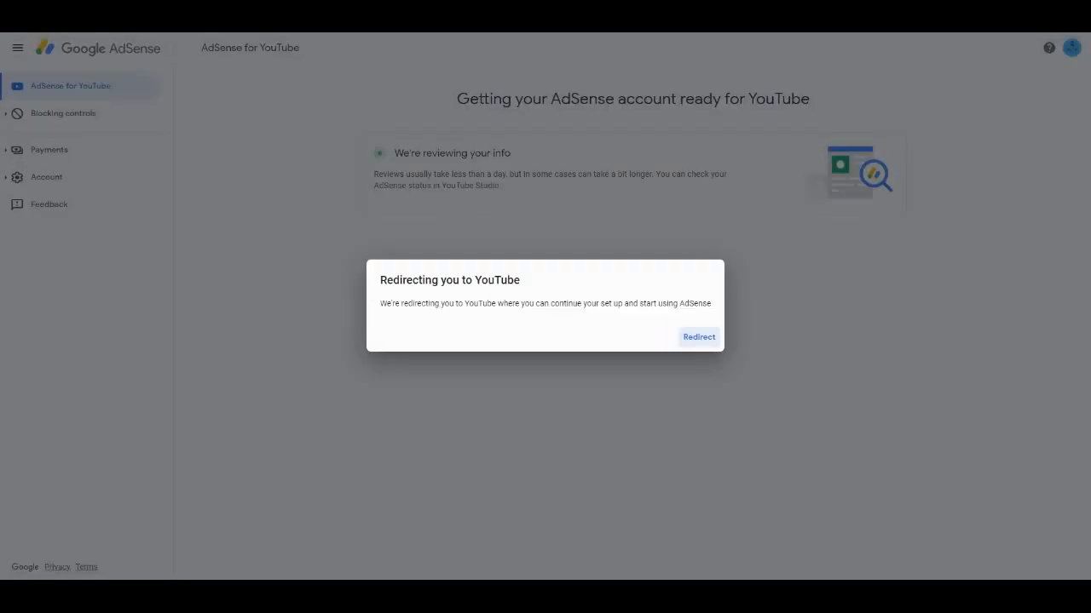
# Step: Redirect back to YouTube Studio and close the AdSense prompt to view eligibility
pyautogui.click(698, 336)
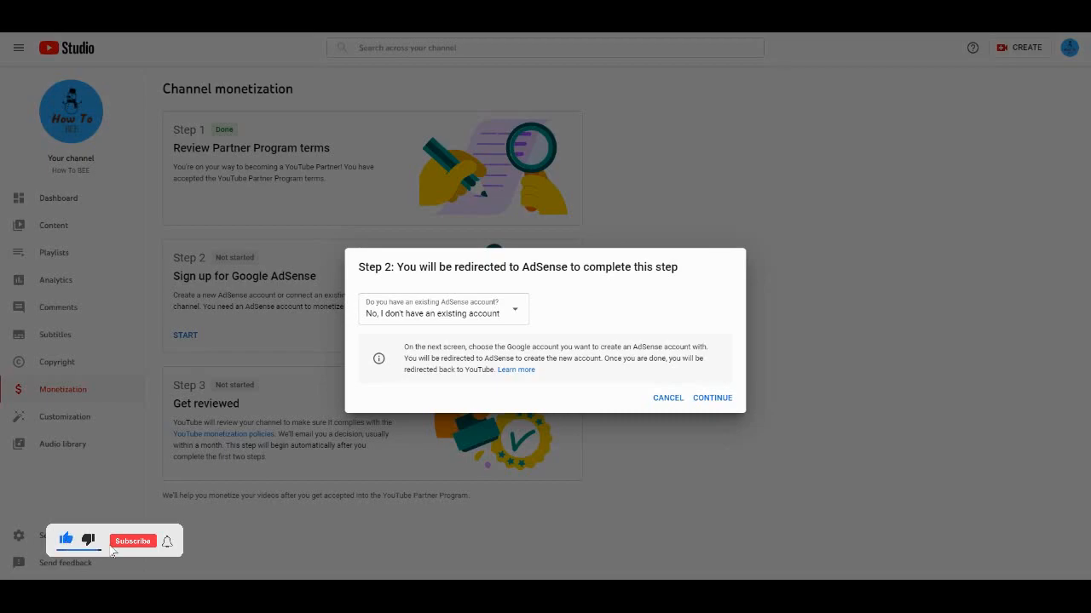
pyautogui.click(668, 397)
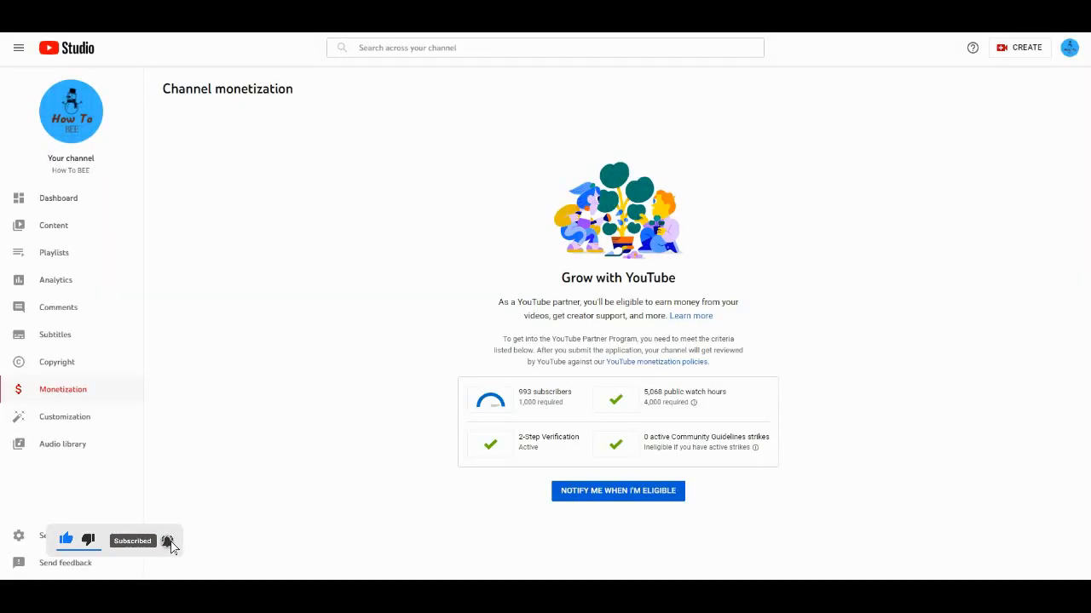